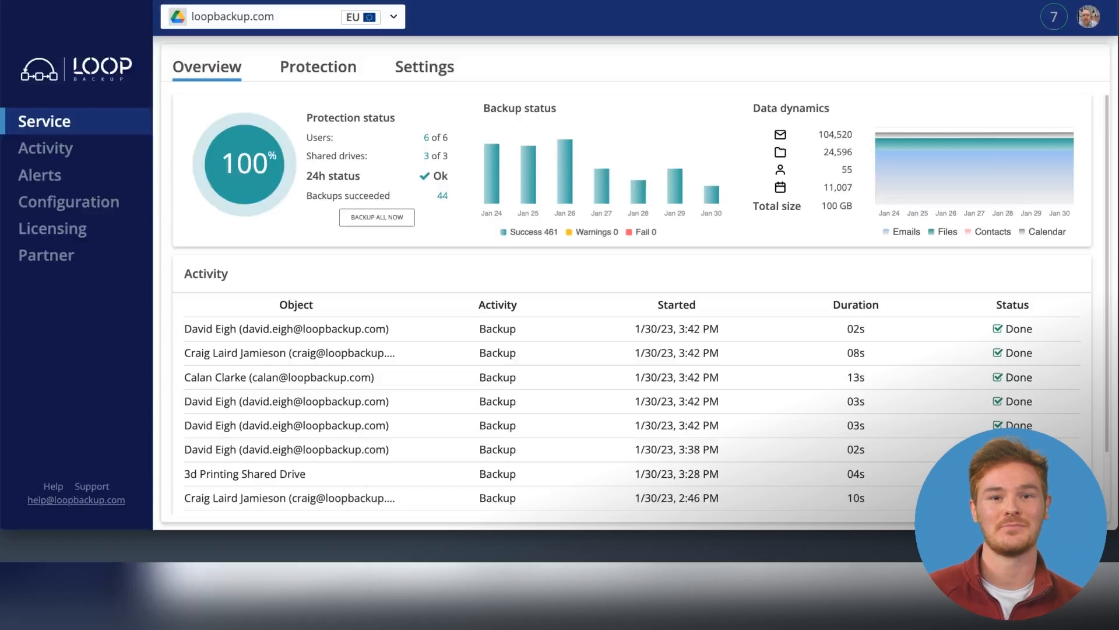
click(318, 67)
text(david)
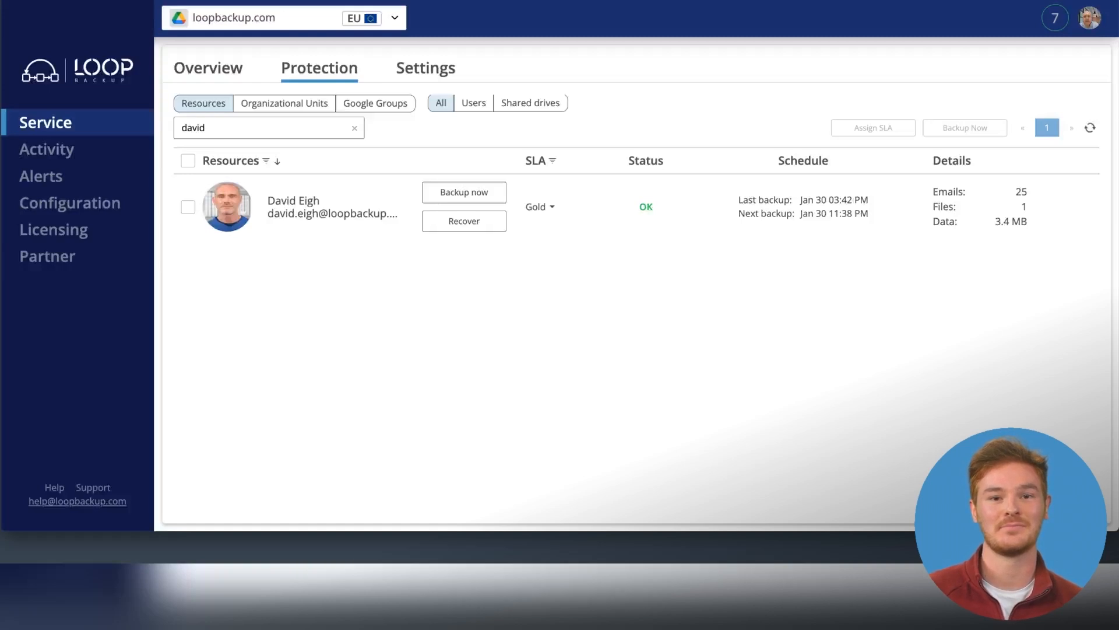
click(463, 220)
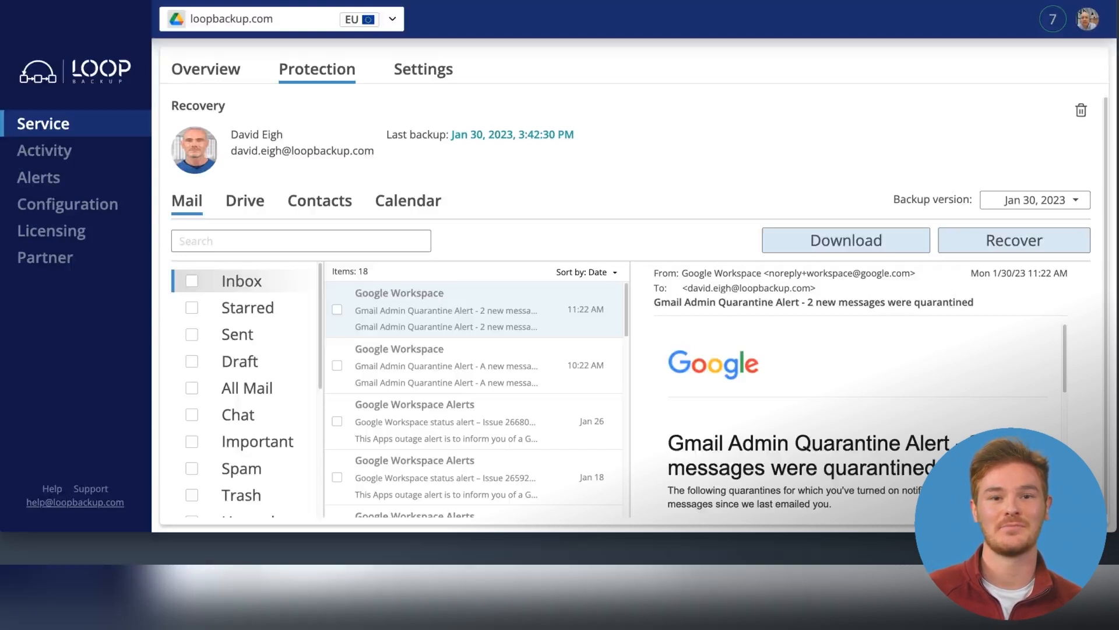
click(244, 200)
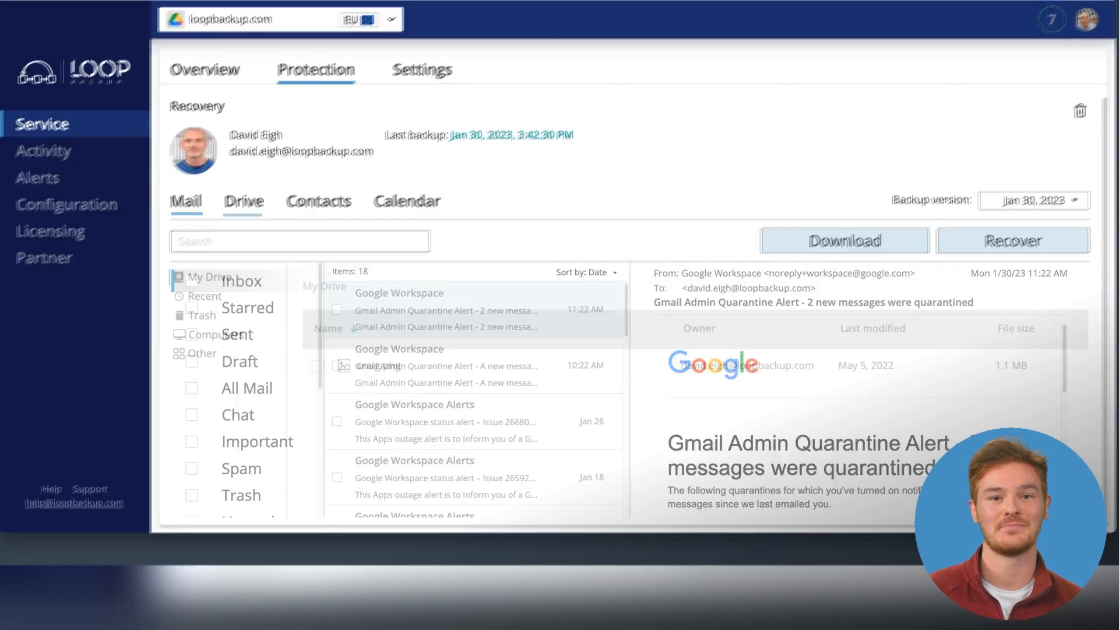
click(242, 200)
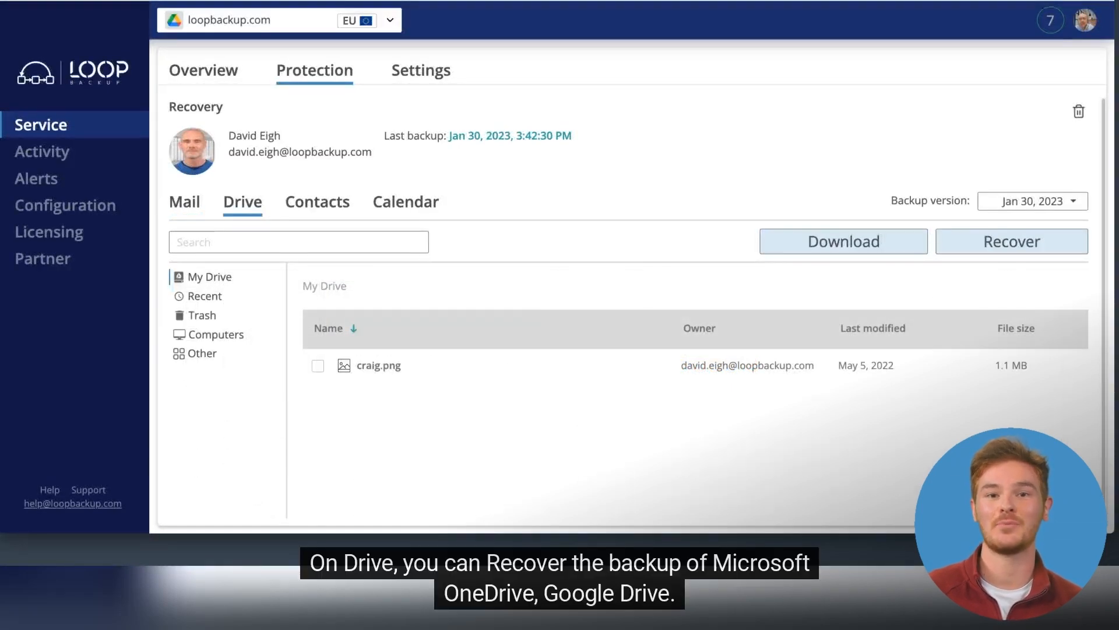